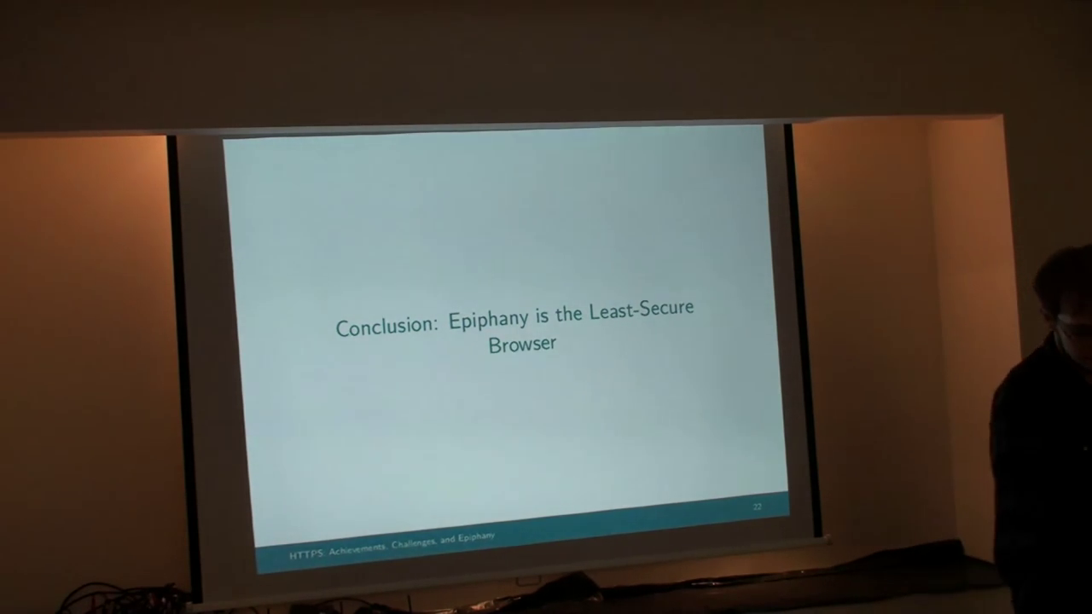
Step: Advance from the conclusion slide to slide 23, summarizing Epiphany's eight HTTPS shortcomings
{"action": "key", "text": "right"}
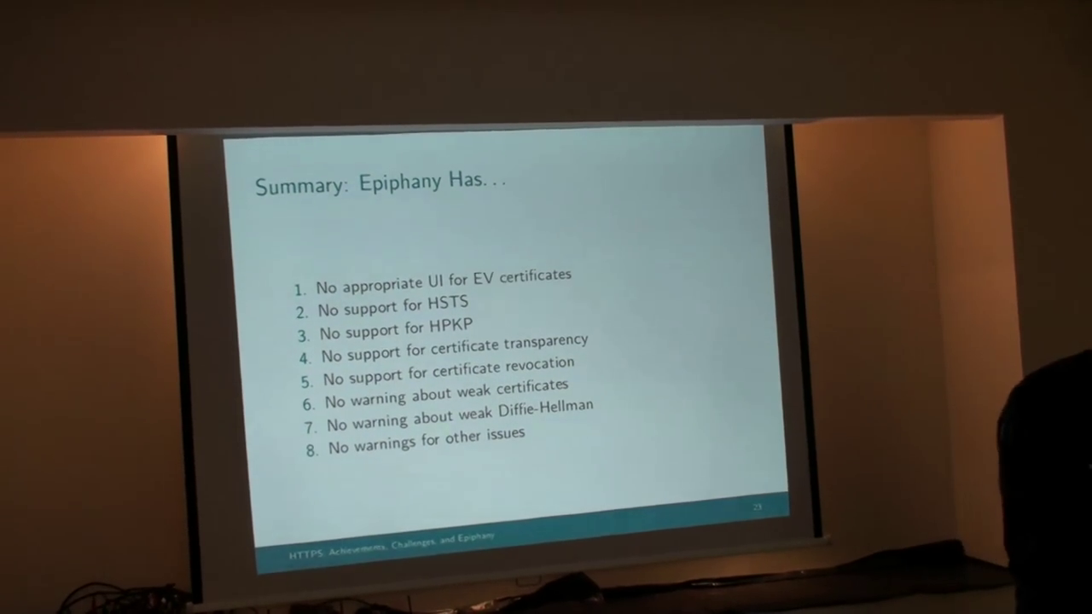